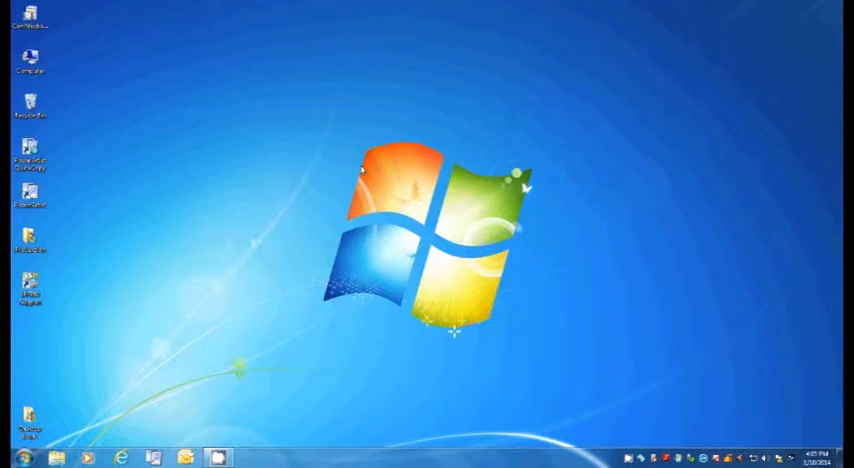
Step: Launch Canon PosterArtist from the desktop so a blank poster page is ready
{"action": "left_click", "coordinate": [32, 200]}
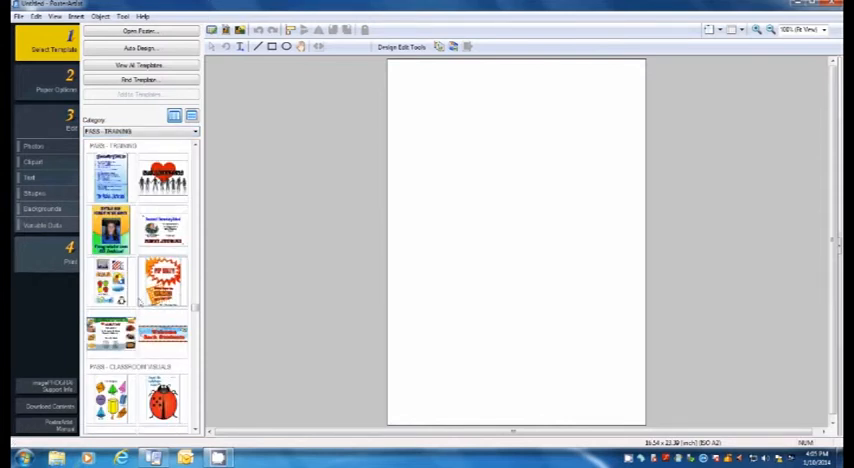
Step: Apply the stickers template so the page fills with flag, apple, snowflake and penguin clip-art
{"action": "left_click", "coordinate": [110, 282]}
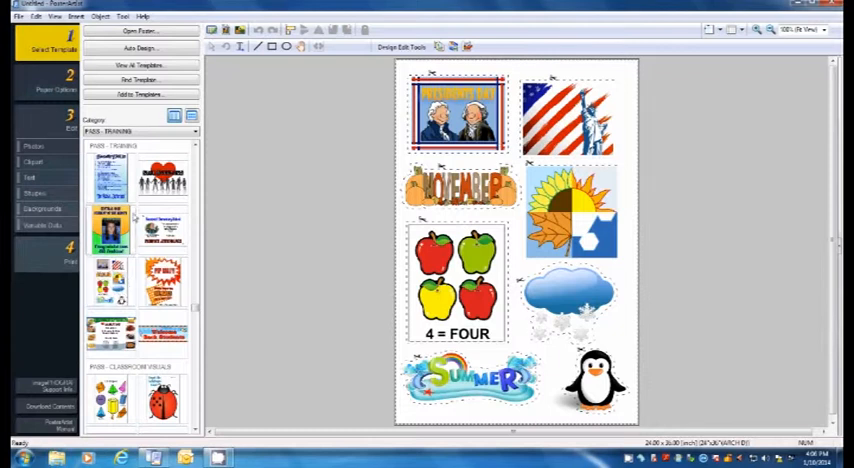
Step: Choose the poster's paper size in Poster Options before moving to editing
{"action": "left_click", "coordinate": [58, 82]}
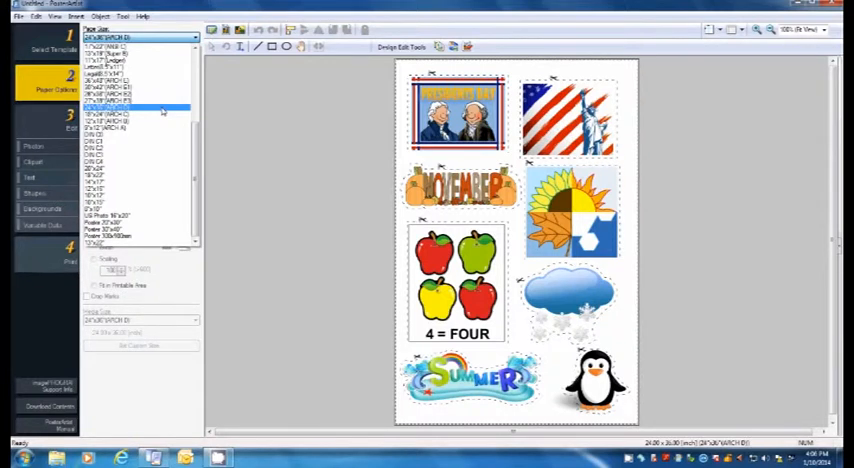
{"action": "left_click", "coordinate": [136, 108]}
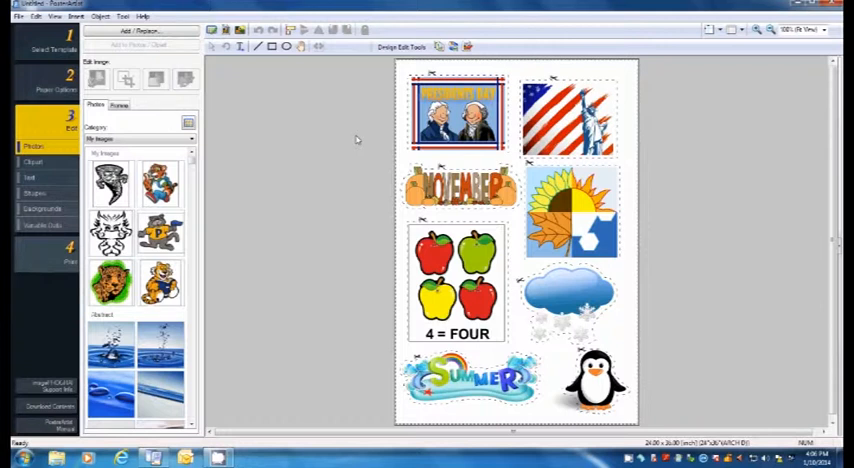
{"action": "mouse_move", "coordinate": [376, 108]}
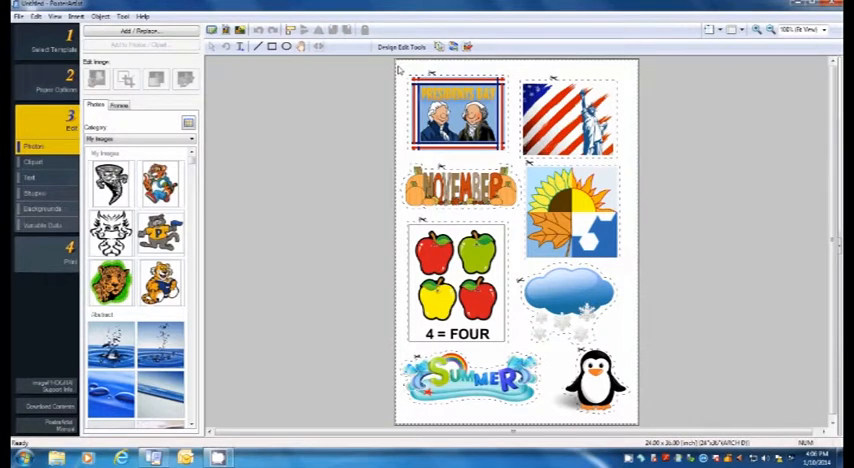
Step: Select the presidents and flag stickers together and bring up their context menu
{"action": "left_click", "coordinate": [458, 112]}
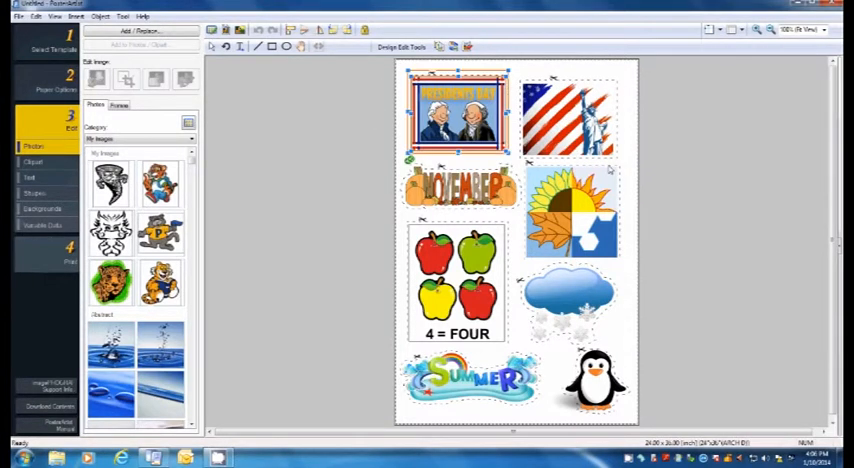
{"action": "left_click", "coordinate": [568, 116]}
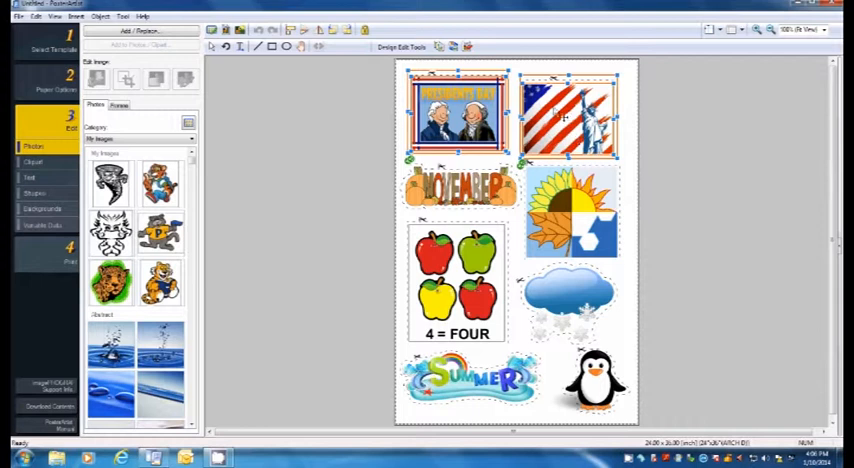
{"action": "right_click", "coordinate": [568, 110]}
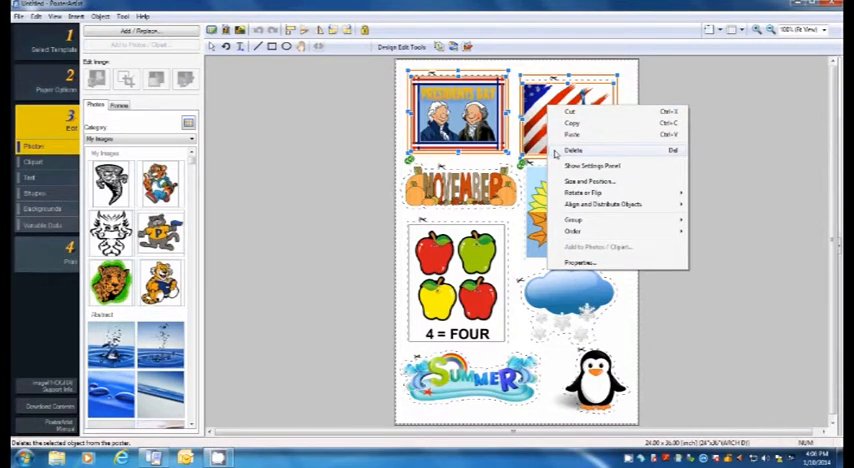
Step: Delete the presidents and flag stickers and move the sun sticker to the top-right corner
{"action": "left_click", "coordinate": [572, 148]}
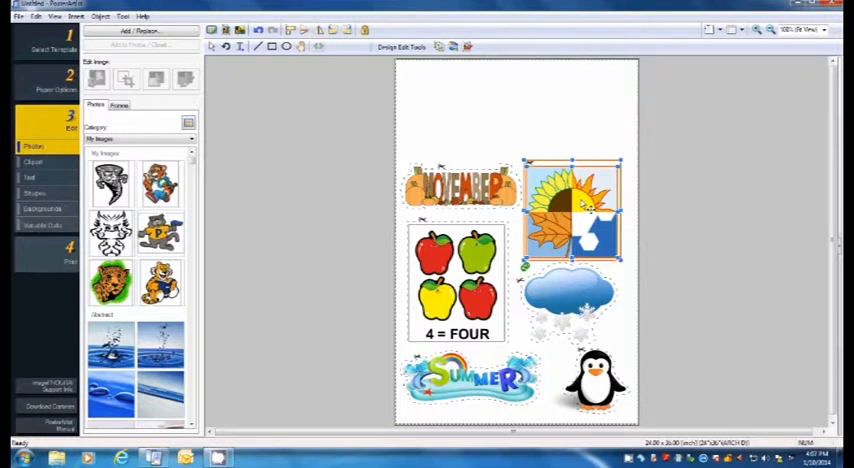
{"action": "left_click_drag", "start_coordinate": [576, 200], "coordinate": [576, 160]}
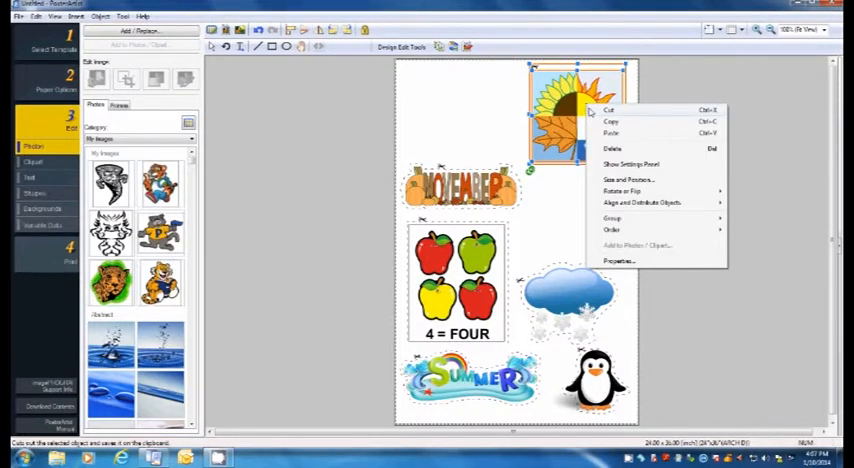
{"action": "mouse_move", "coordinate": [612, 122]}
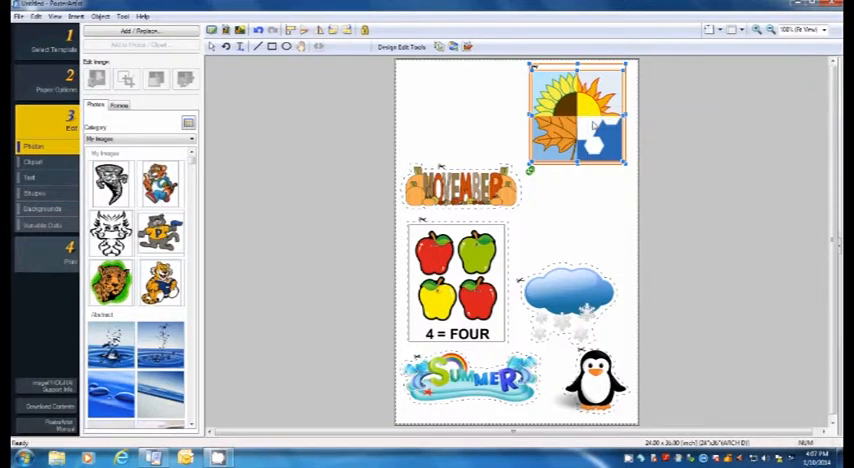
{"action": "mouse_move", "coordinate": [472, 112]}
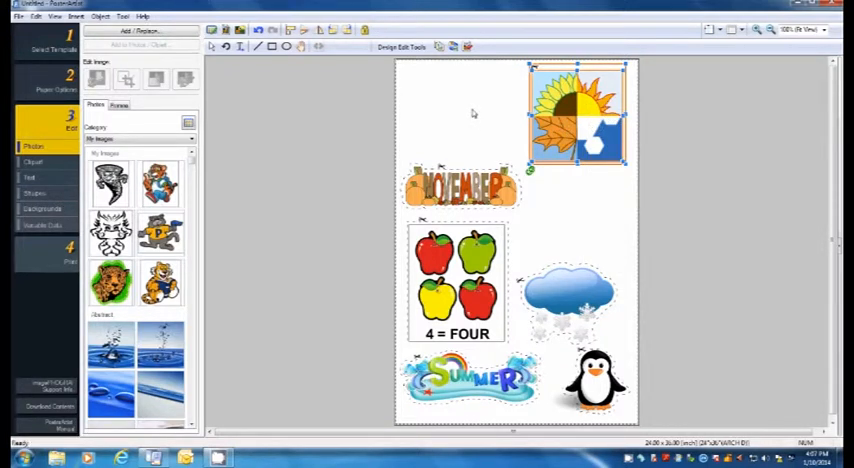
Step: Bring up paste options on the empty top-left area to place a second sun sticker
{"action": "right_click", "coordinate": [472, 112]}
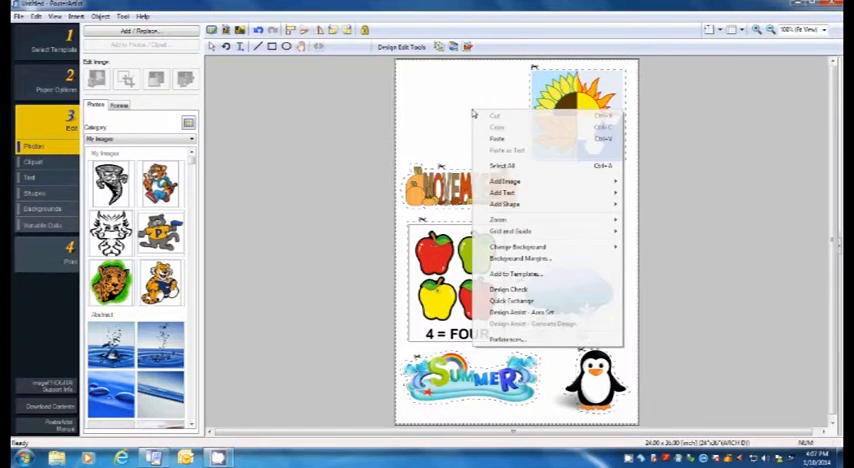
{"action": "mouse_move", "coordinate": [496, 140]}
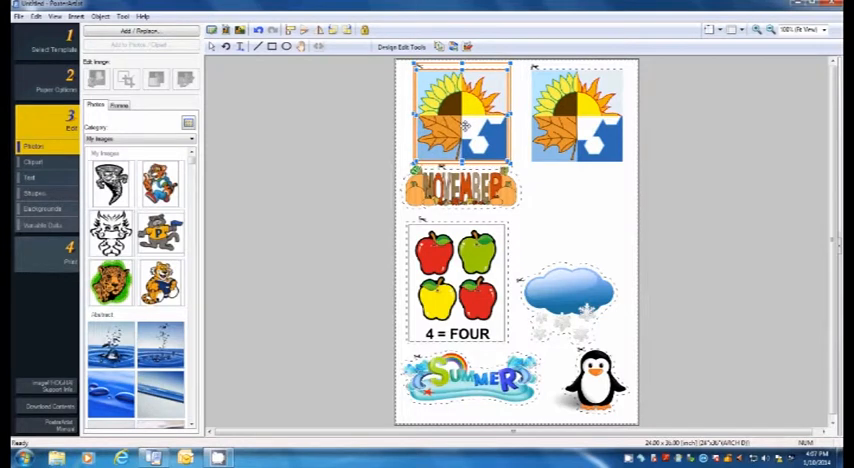
Step: Remove the cloud sticker and pair the November and apples stickers with copies beside them
{"action": "left_click", "coordinate": [544, 224]}
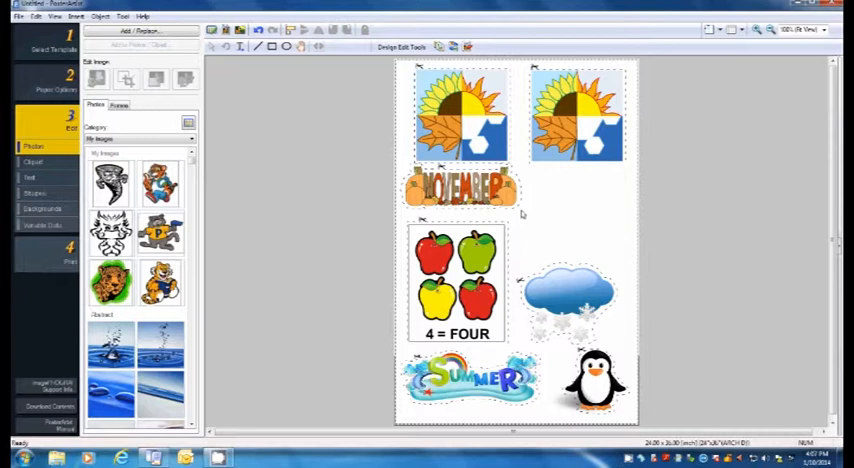
{"action": "left_click", "coordinate": [458, 188]}
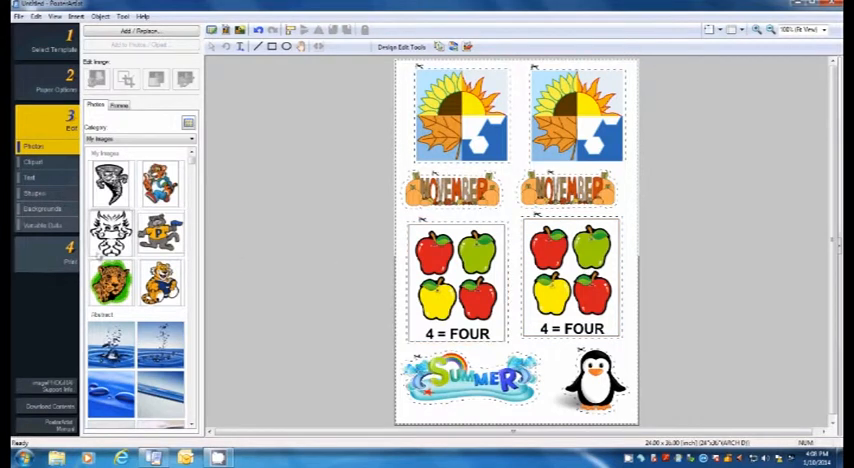
Step: Send the finished poster to print and review the paired sticker layout in Print Preview
{"action": "left_click", "coordinate": [44, 250]}
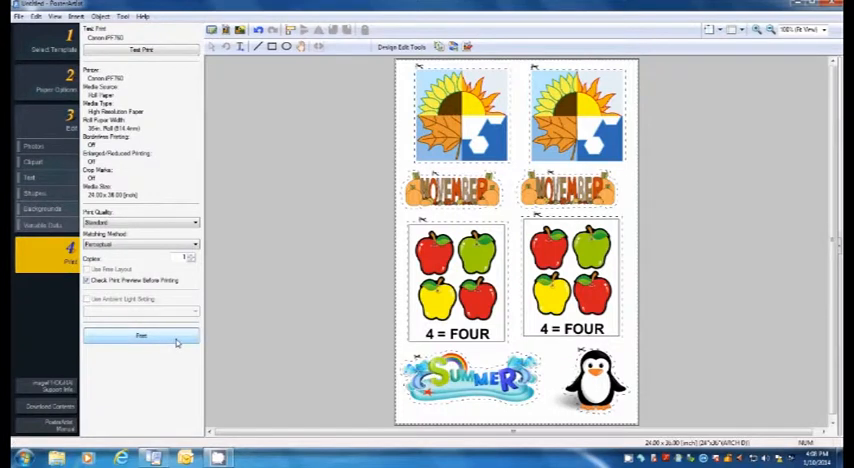
{"action": "left_click", "coordinate": [140, 336]}
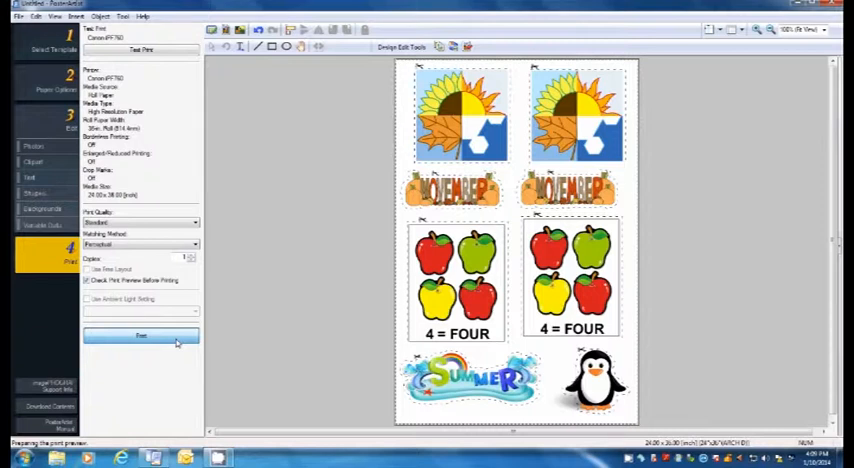
{"action": "left_click", "coordinate": [140, 336]}
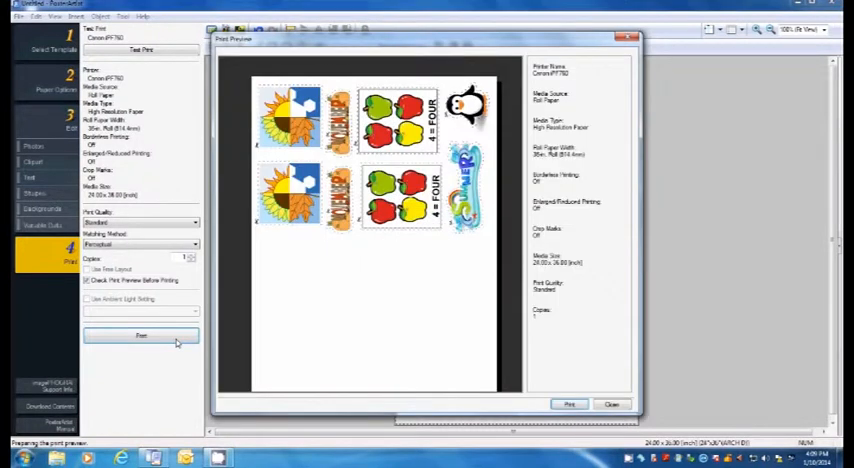